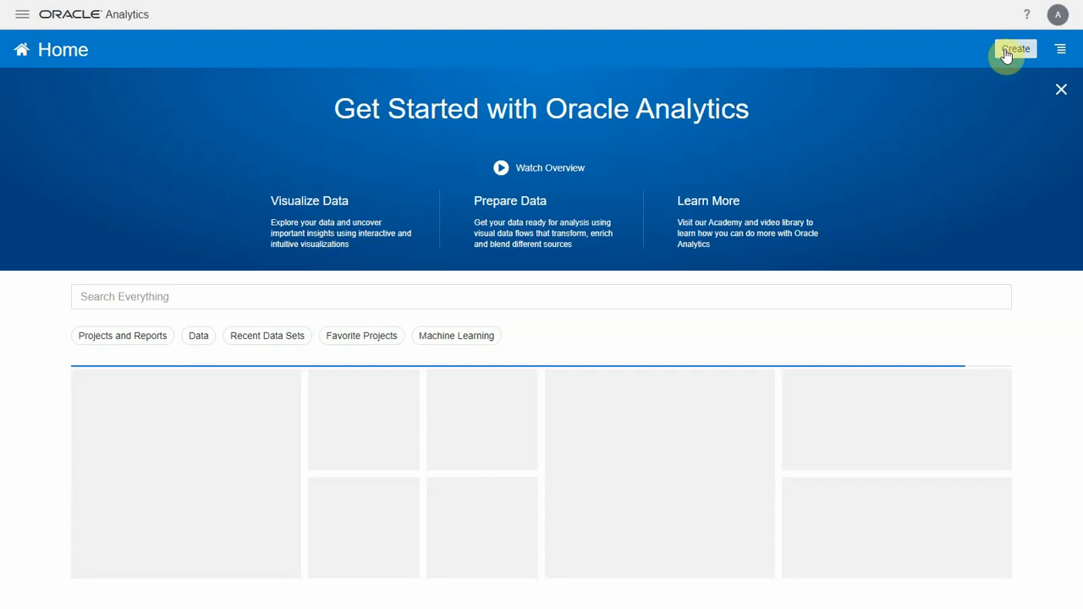
# - Begin creating a new connection from the Home page Create menu
pyautogui.click(1015, 48)
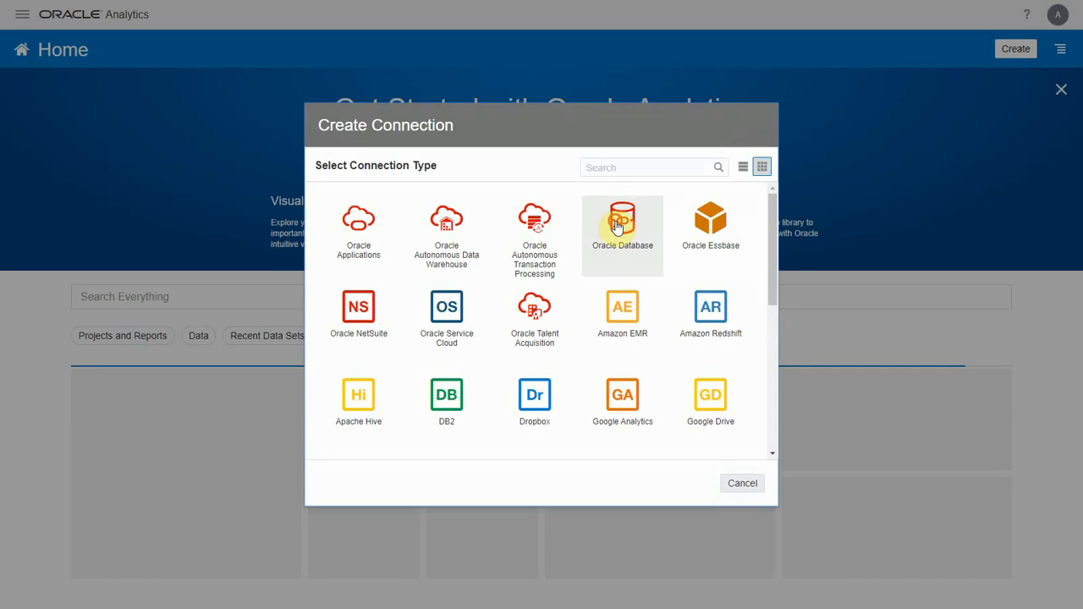
# - Start an Oracle Database connection named OracleDB with Connection Type set to Advanced
pyautogui.click(622, 224)
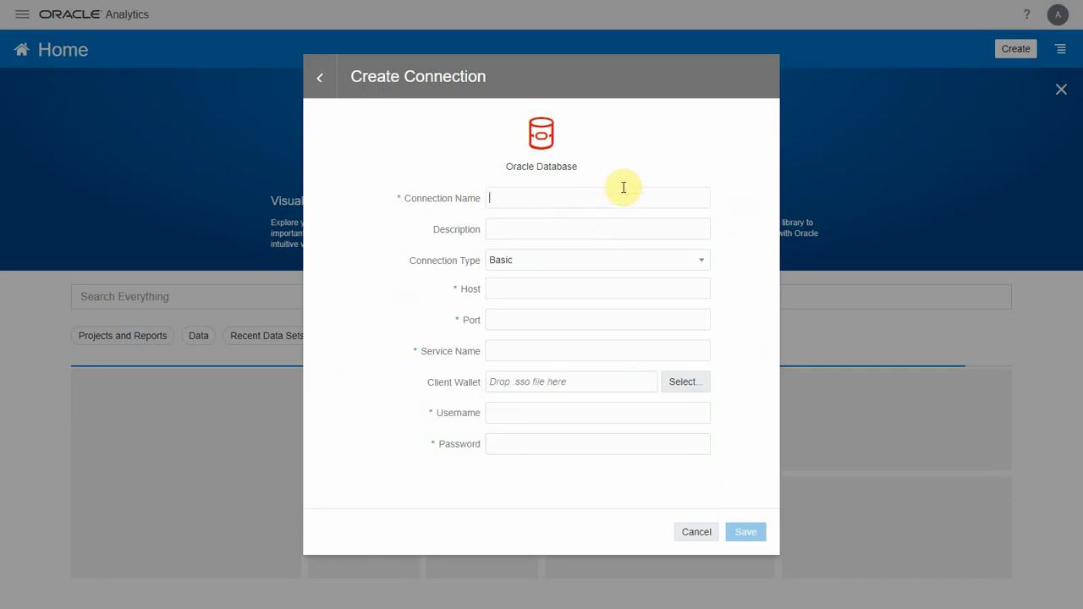
pyautogui.write('OracleDB')
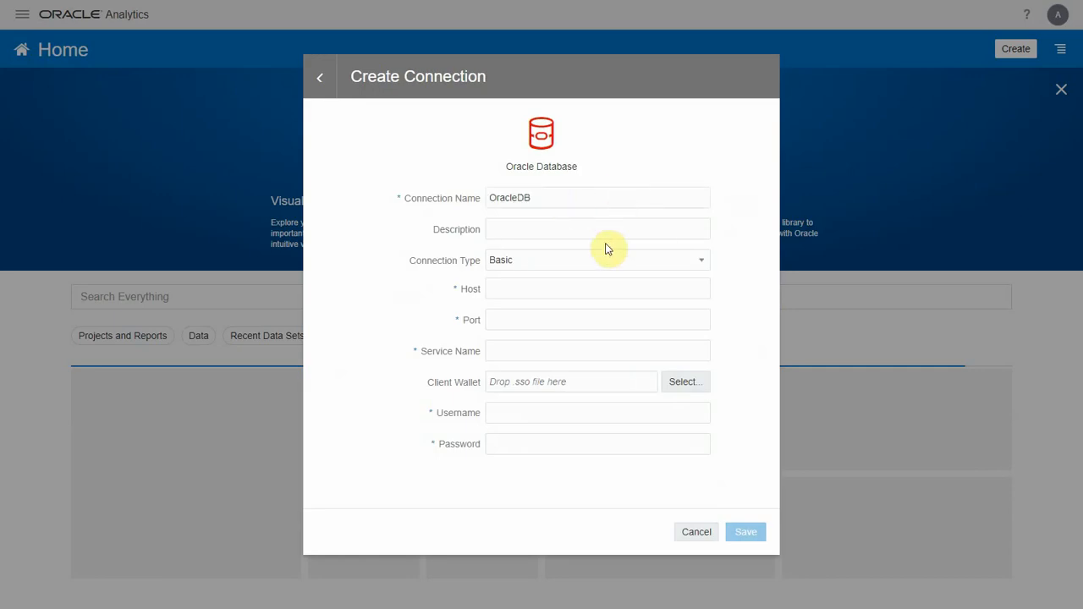
pyautogui.click(599, 260)
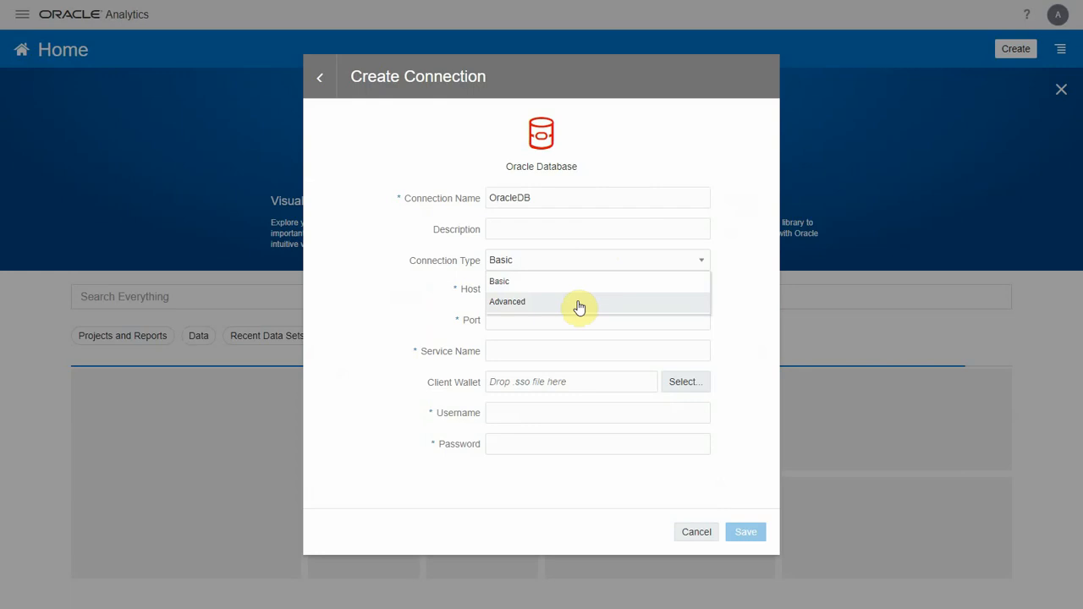
pyautogui.click(508, 301)
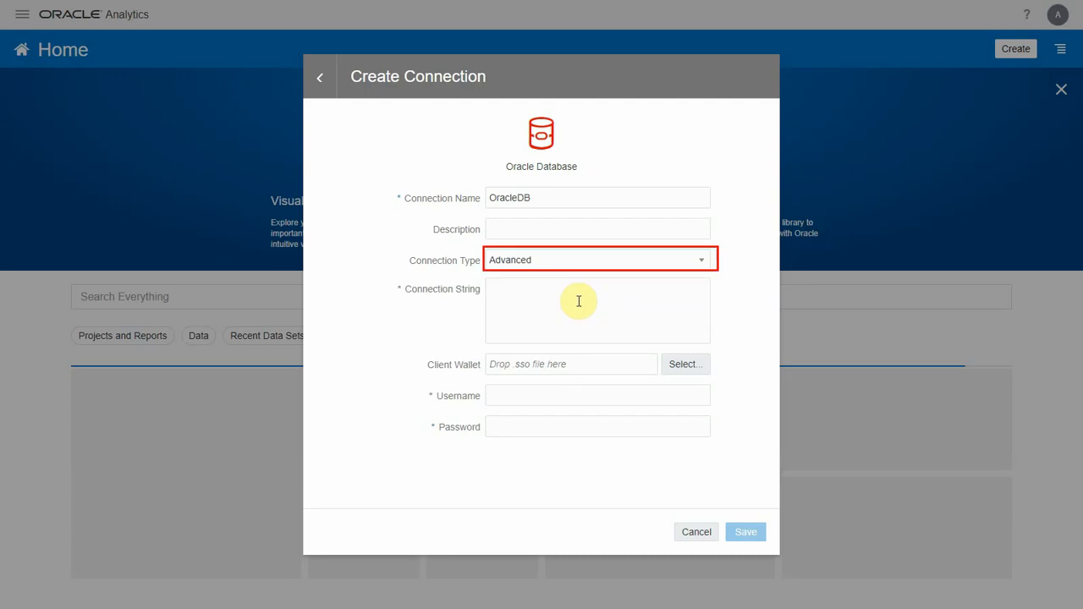
pyautogui.press('alt+tab')
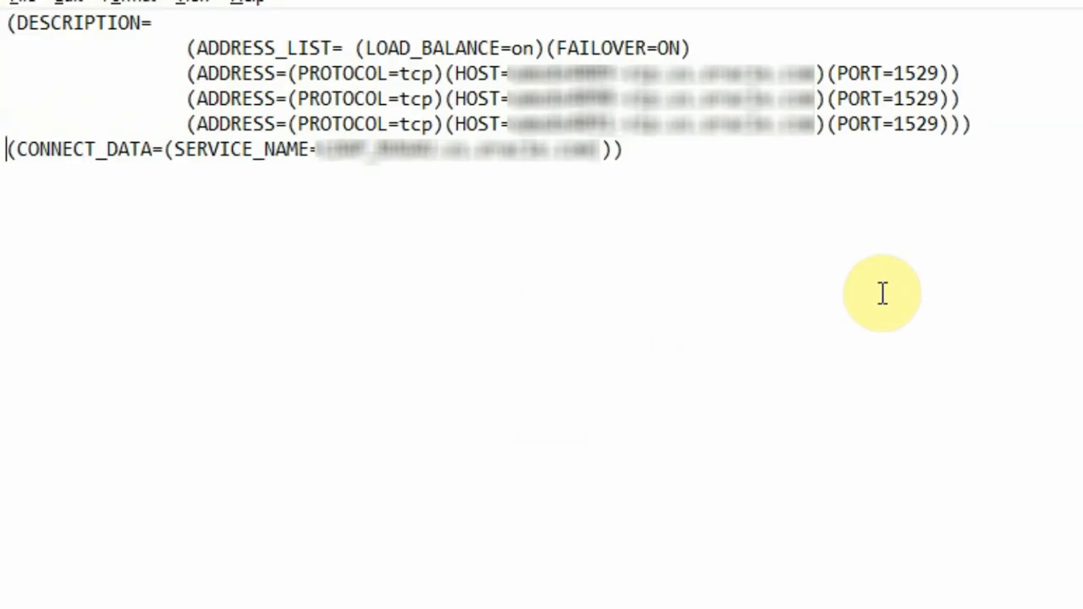
pyautogui.moveTo(746, 186)
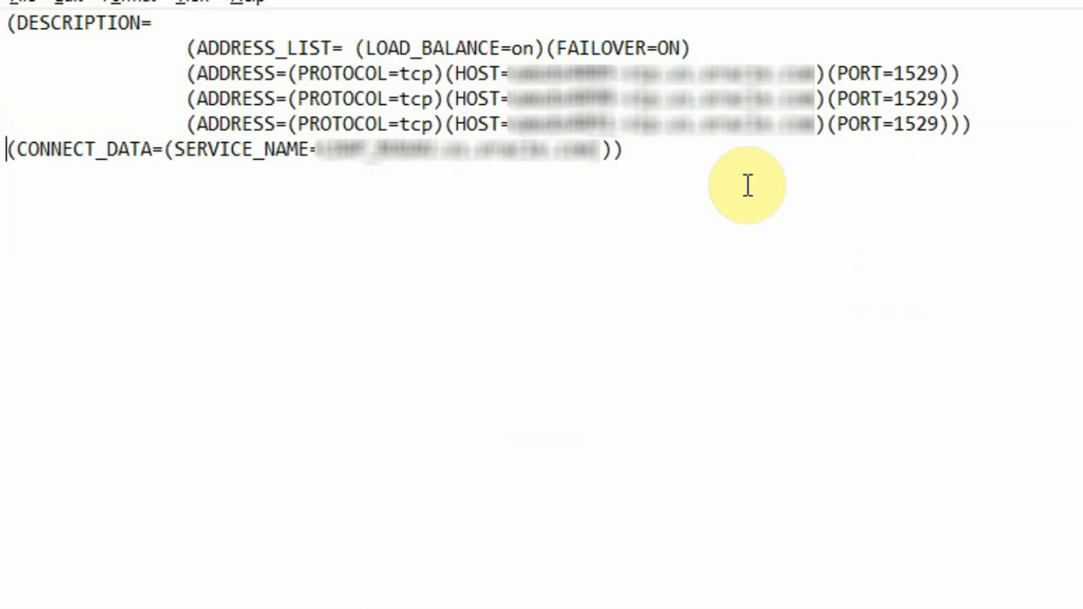
pyautogui.press('ctrl+a')
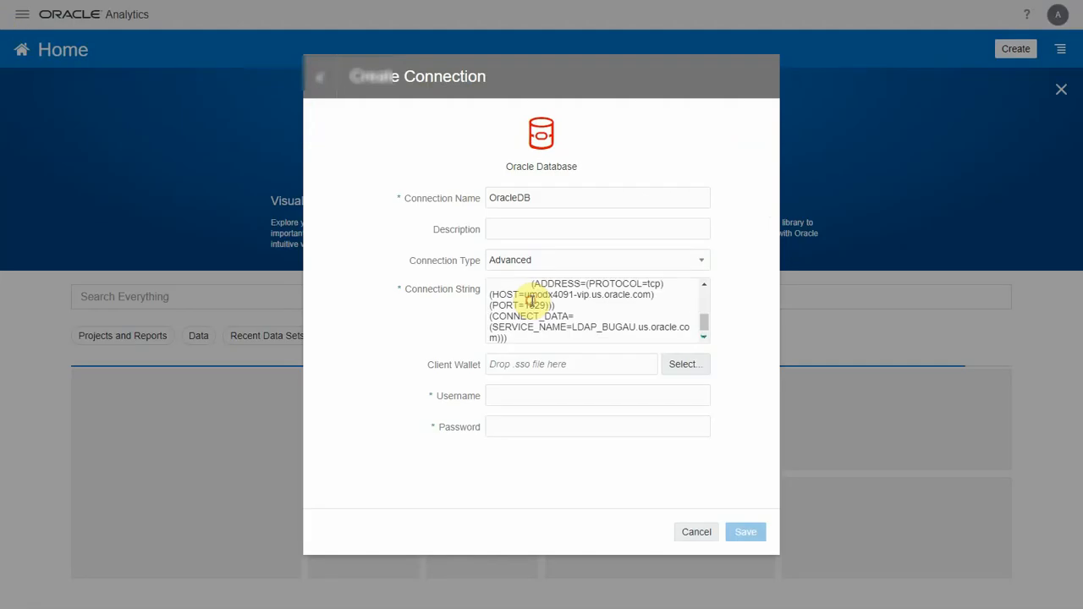
# - Fill in the saved admin username and password and save the OracleDB connection
pyautogui.click(597, 396)
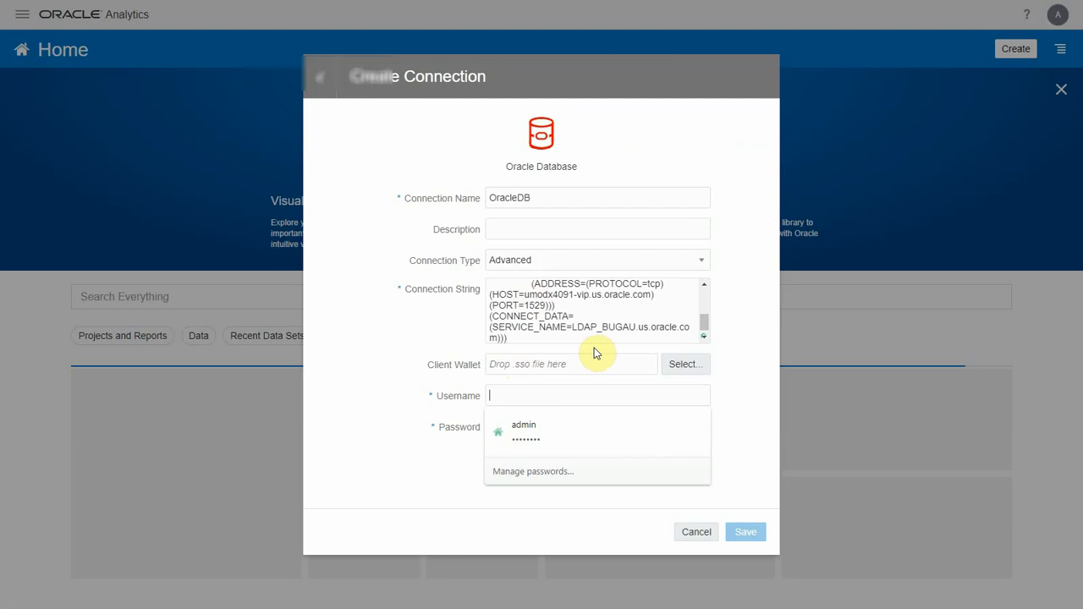
pyautogui.click(523, 430)
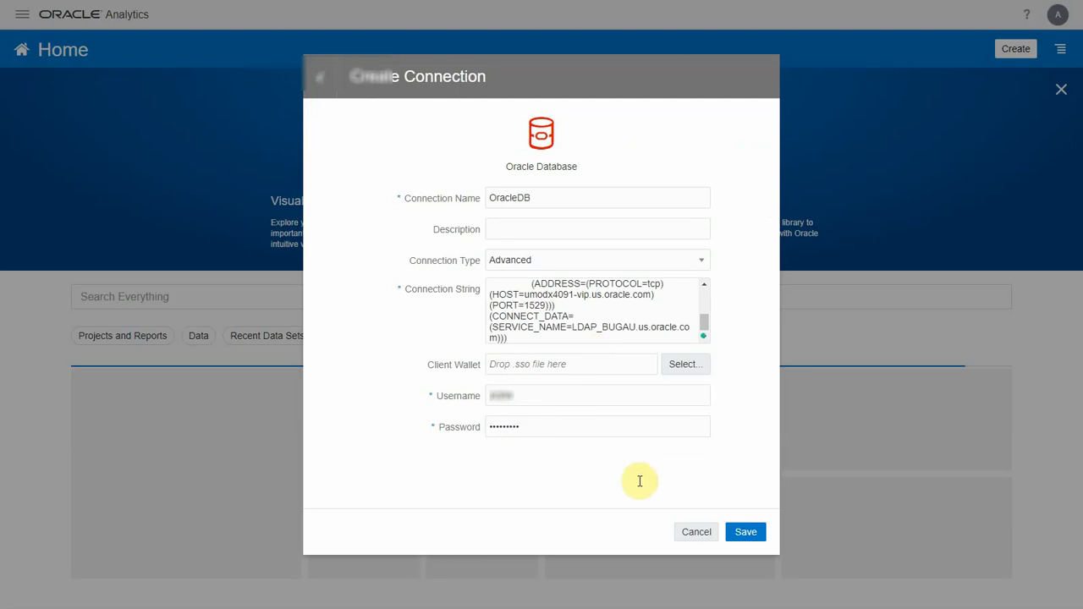
pyautogui.click(745, 532)
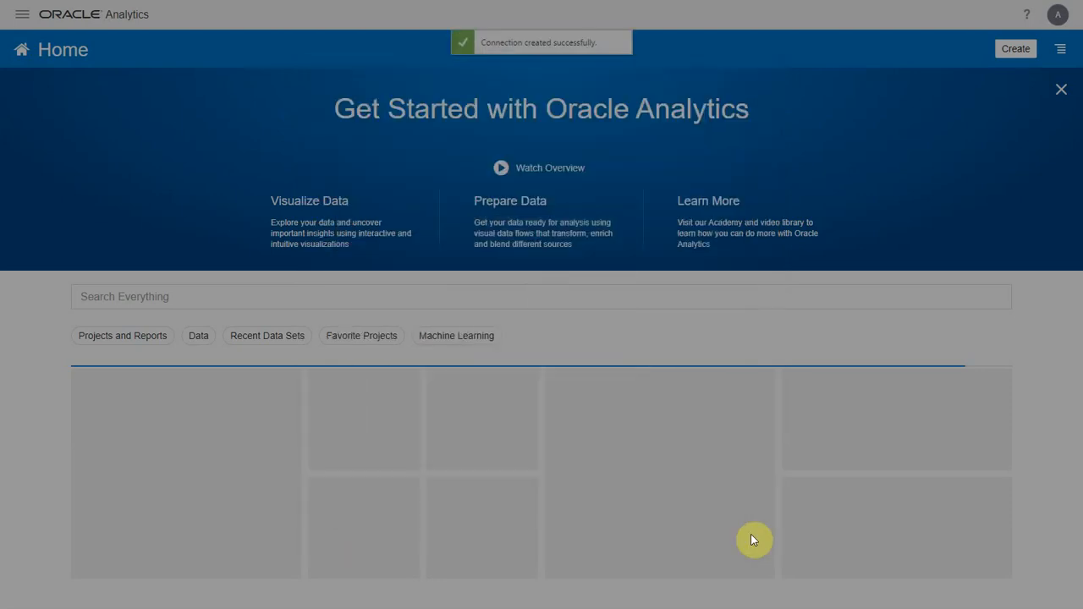
# - Create a new Data Set sourced from the OracleDB connection
pyautogui.click(1016, 48)
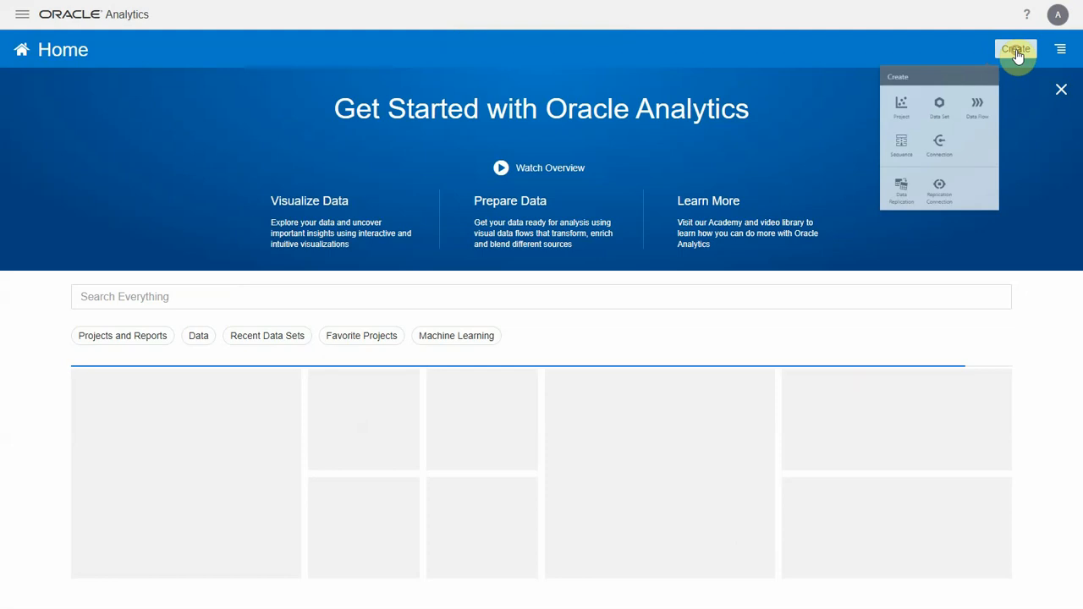
pyautogui.click(938, 108)
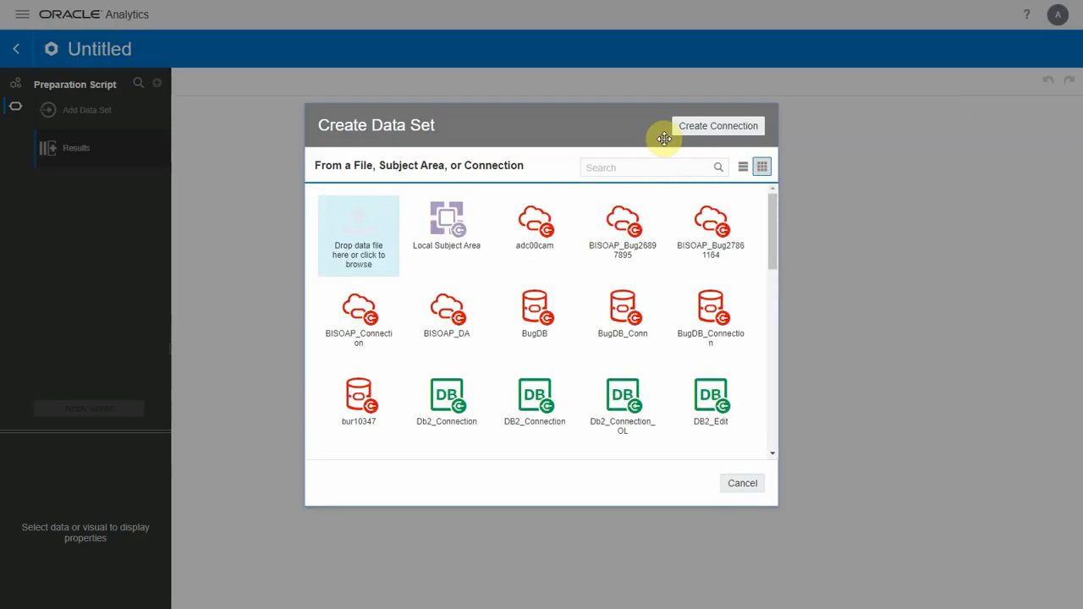
pyautogui.write('oracleDB')
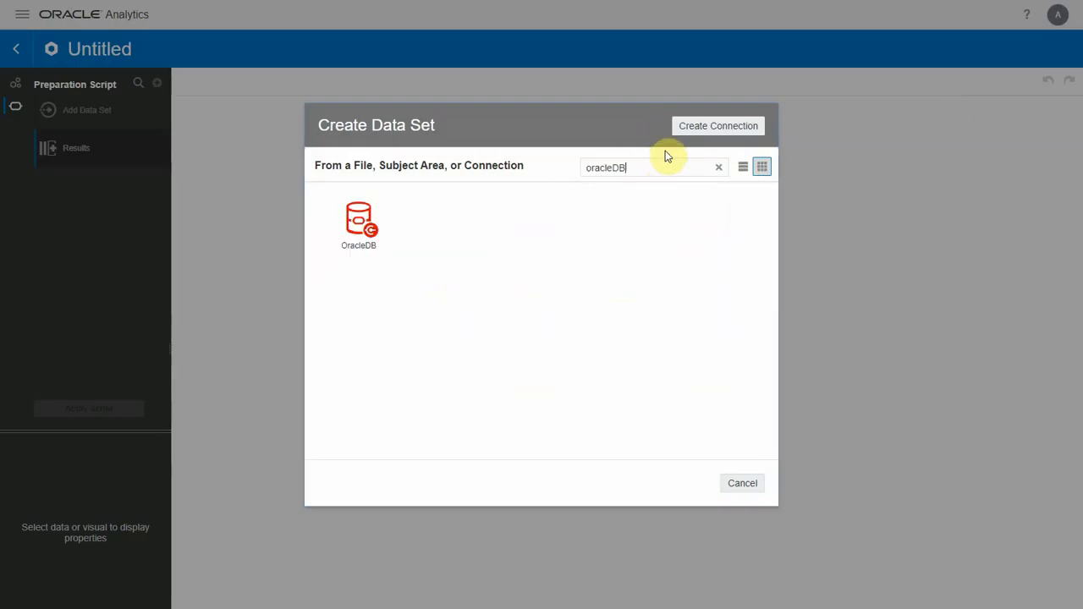
pyautogui.click(359, 220)
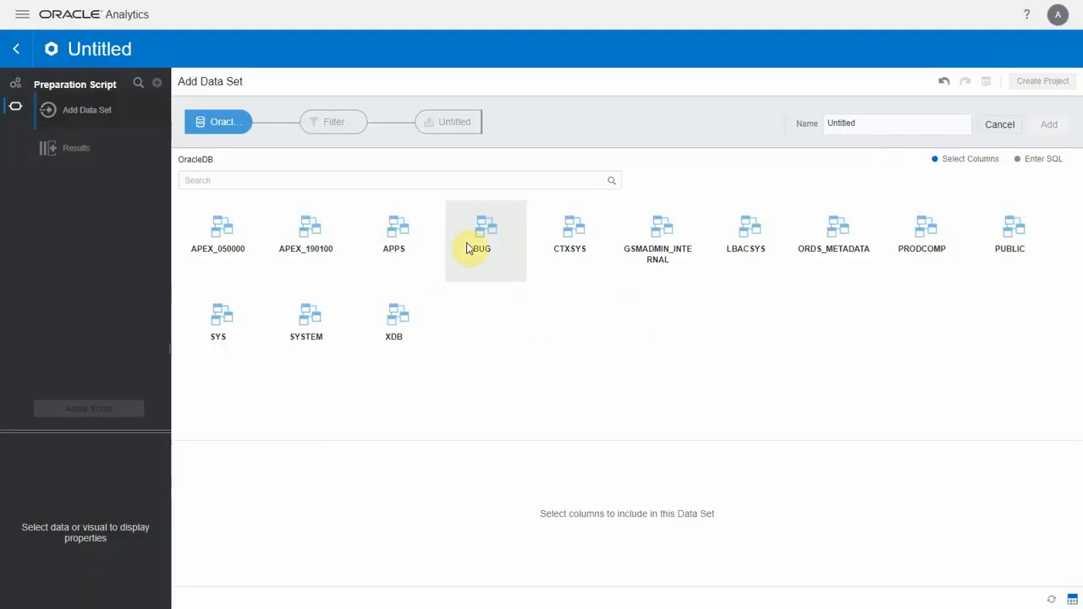
# - Add all 39 columns of the BUG schema's BUG_USER table as the BUG_USER dataset
pyautogui.doubleClick(484, 234)
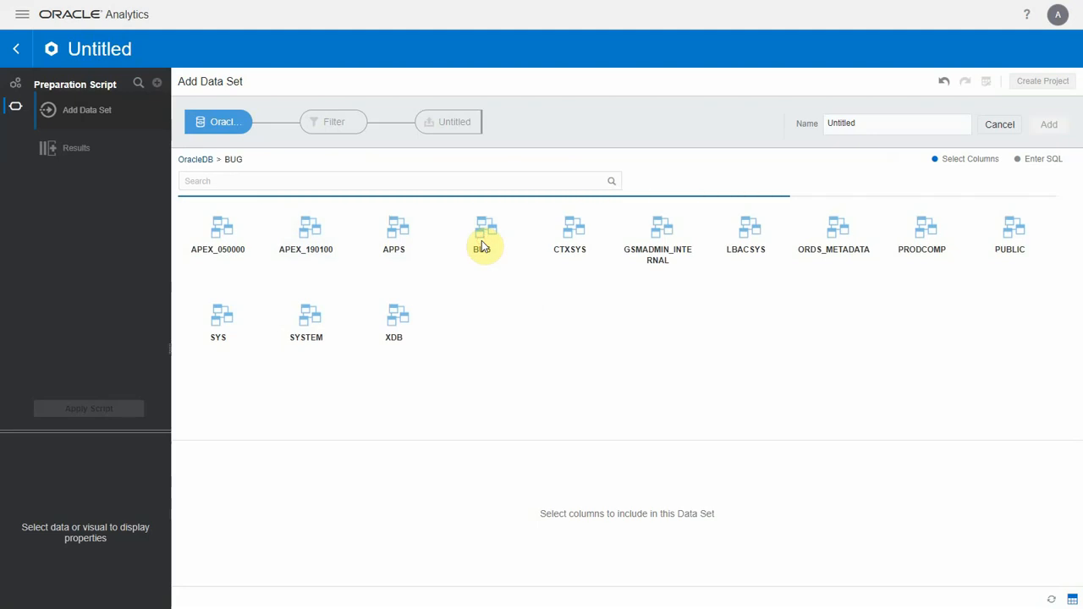
pyautogui.click(484, 234)
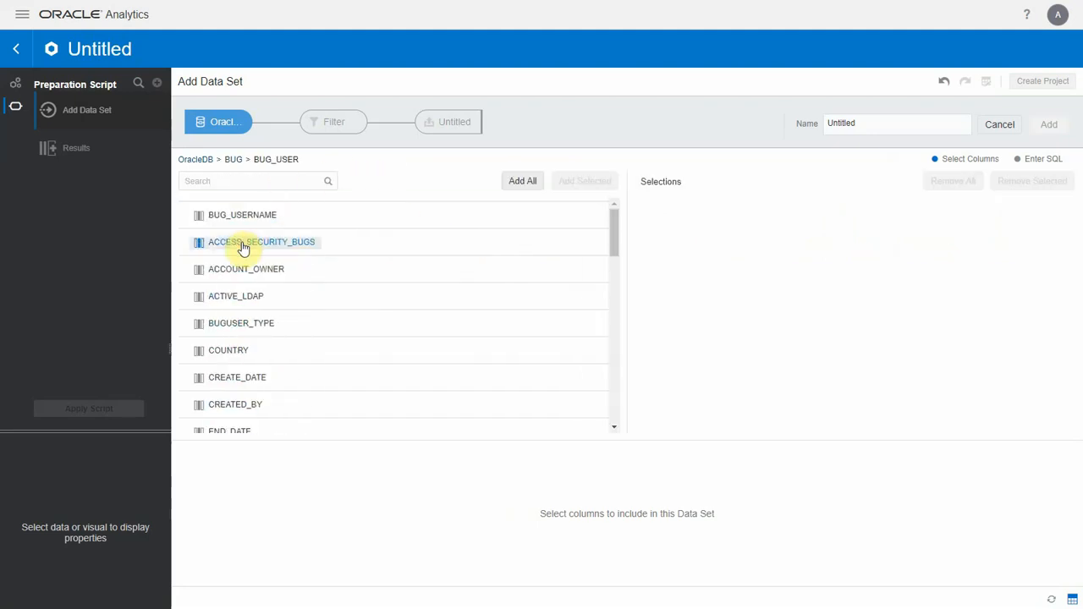
pyautogui.click(521, 179)
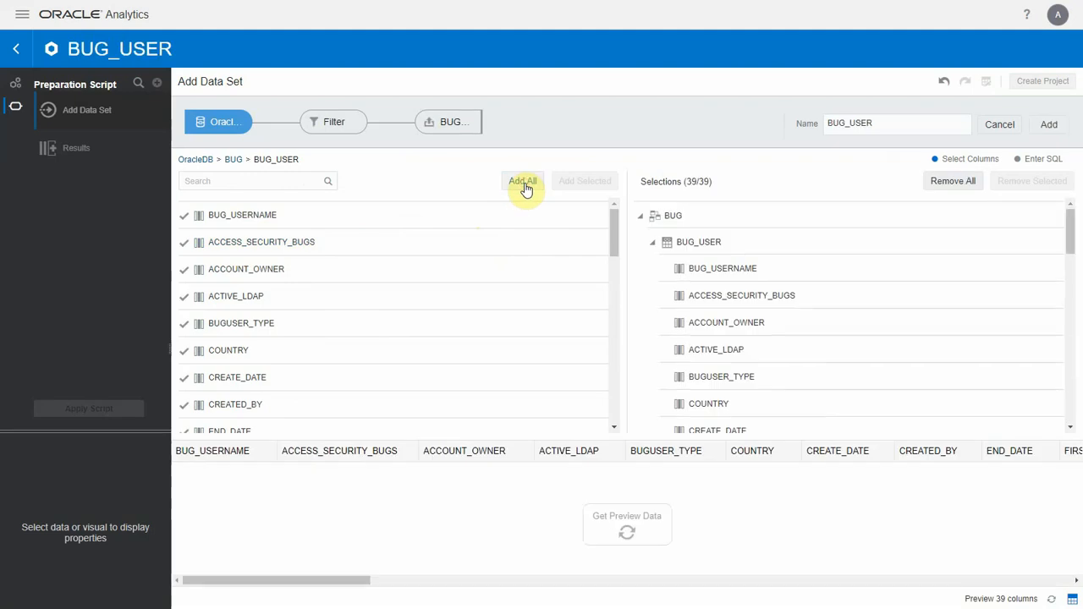
pyautogui.click(1050, 125)
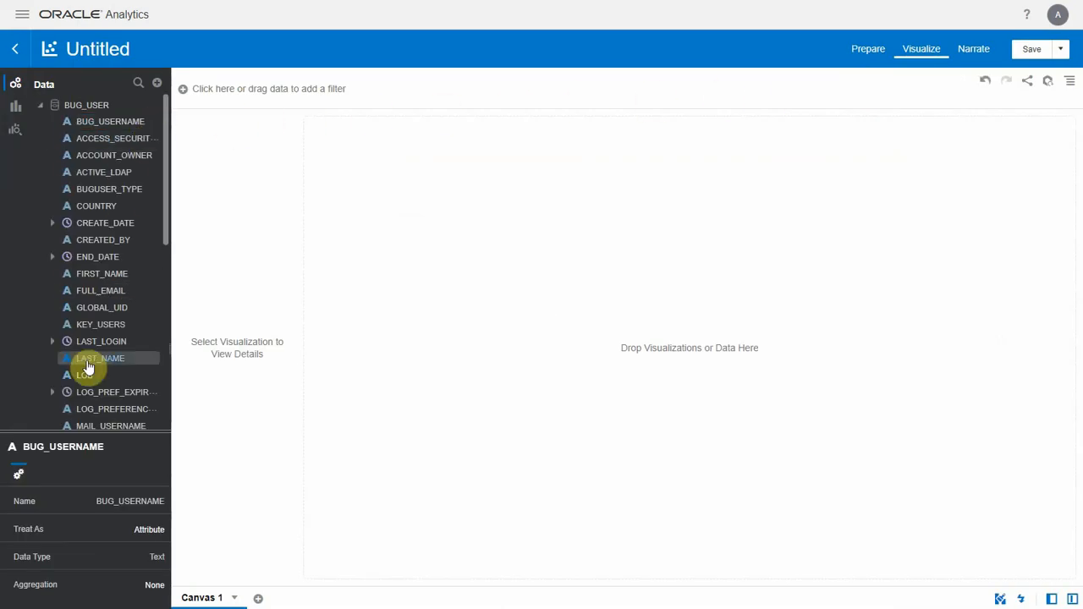
# - Select LOB with Row Count and render them as a Treemap visualization
pyautogui.click(84, 369)
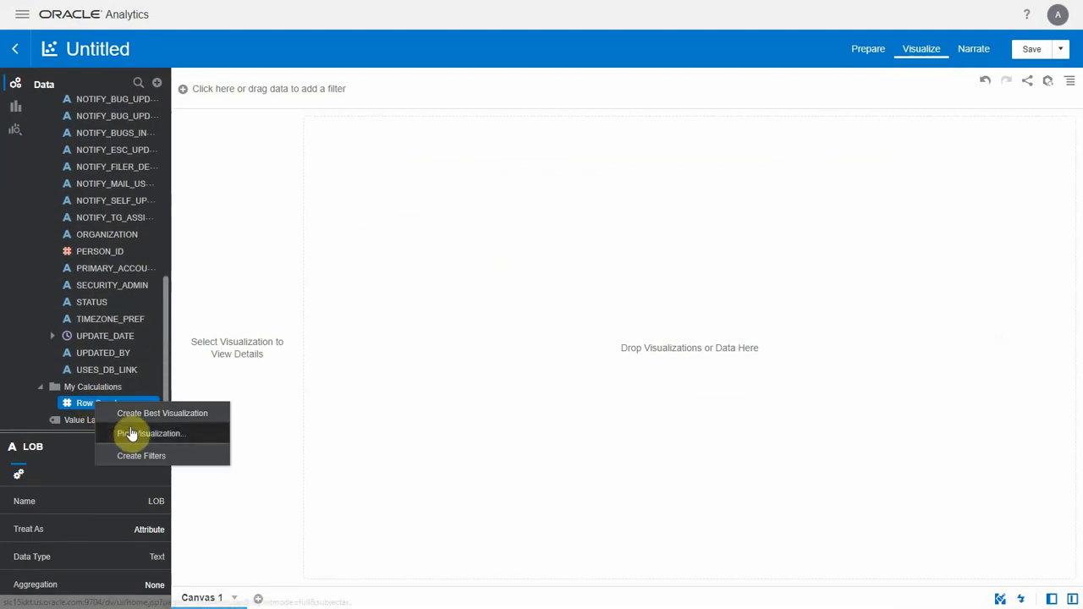
pyautogui.click(163, 413)
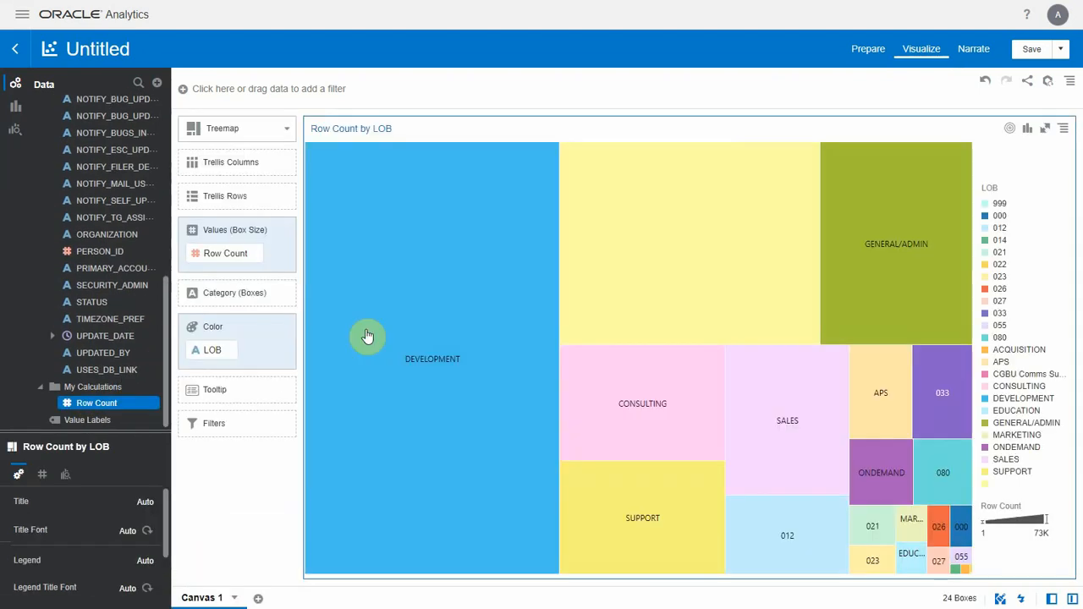